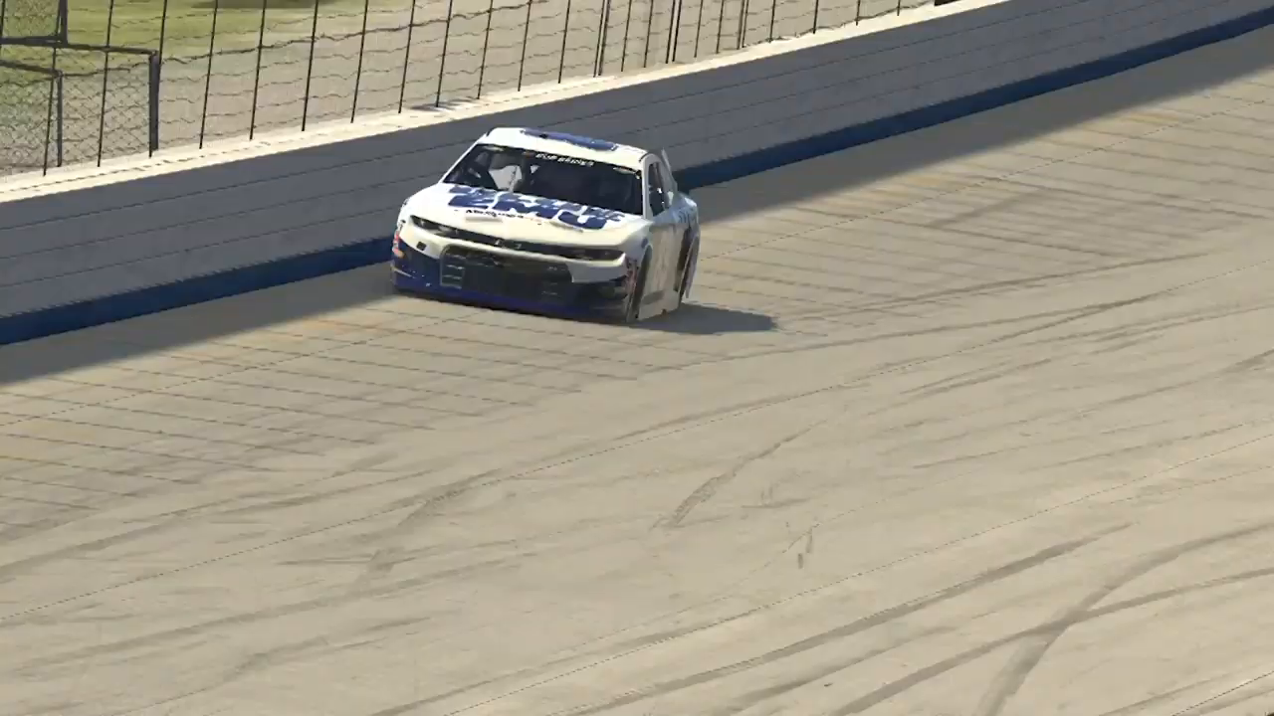
Bring up the Dover session page and scroll down to the Stint 1 lap-by-lap table
{"action": "key", "text": "alt+tab"}
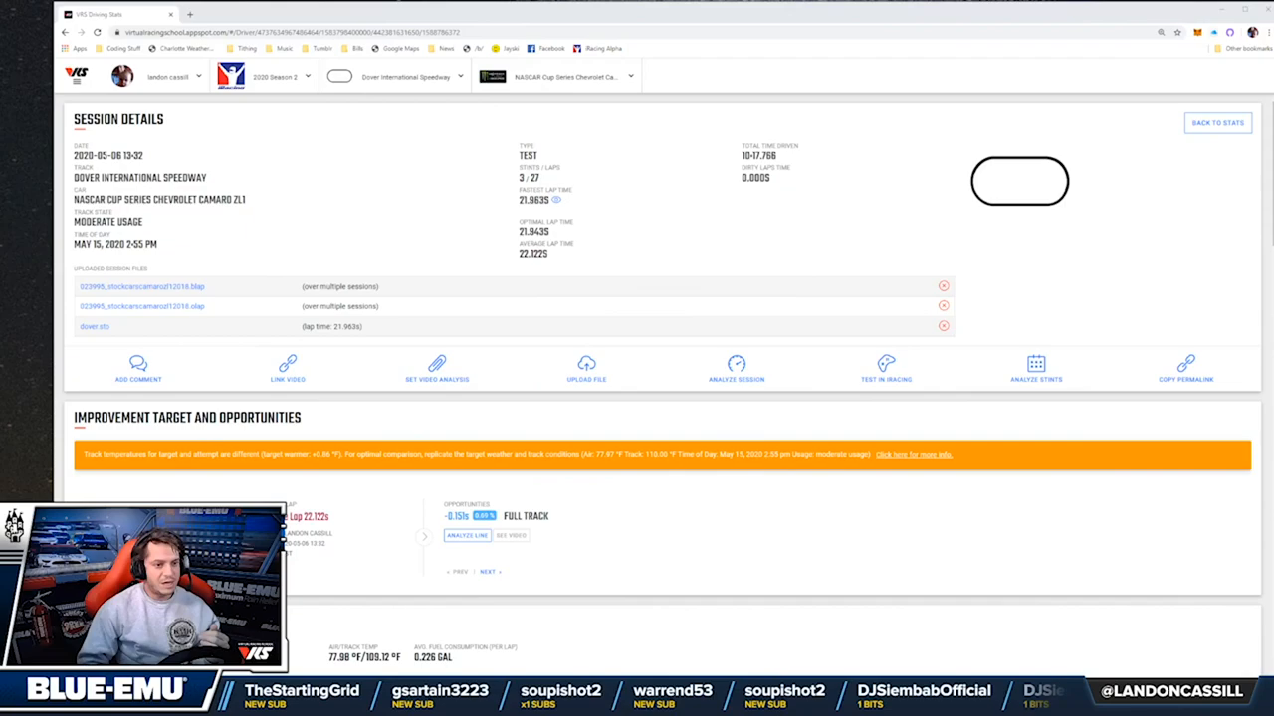
{"action": "scroll", "scroll_direction": "down", "scroll_amount": 3}
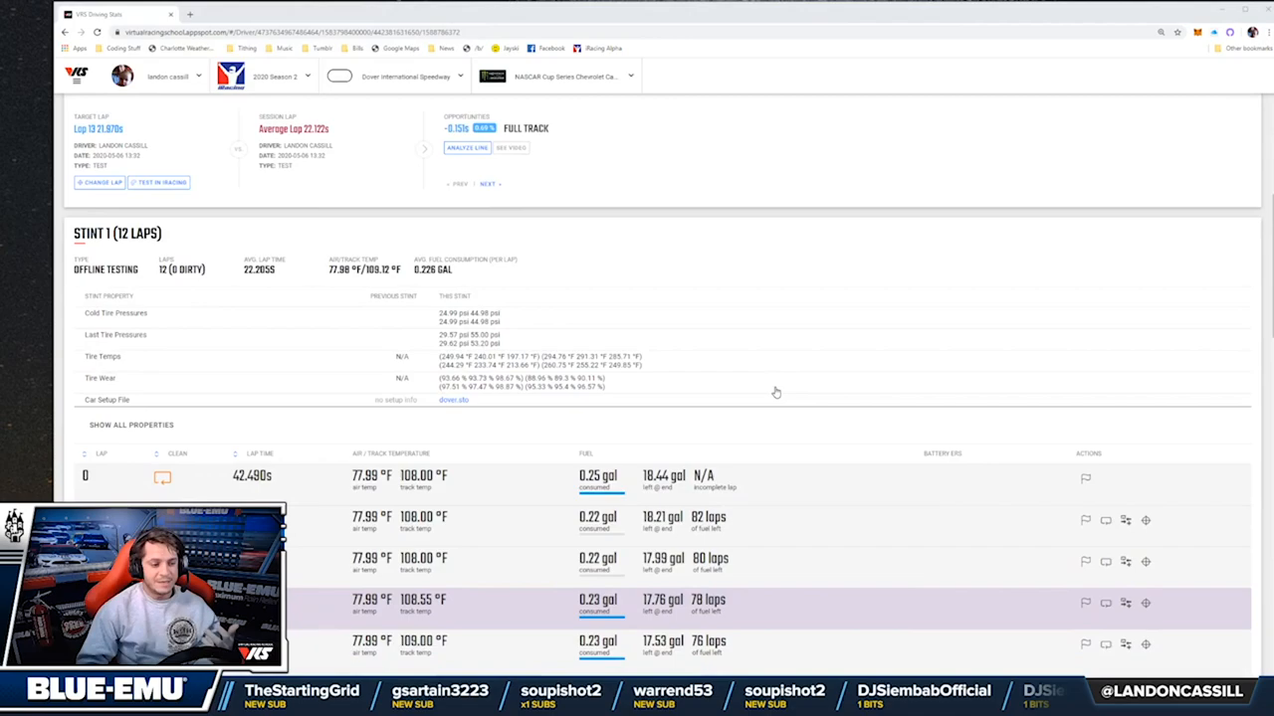
{"action": "scroll", "scroll_direction": "down", "scroll_amount": 3}
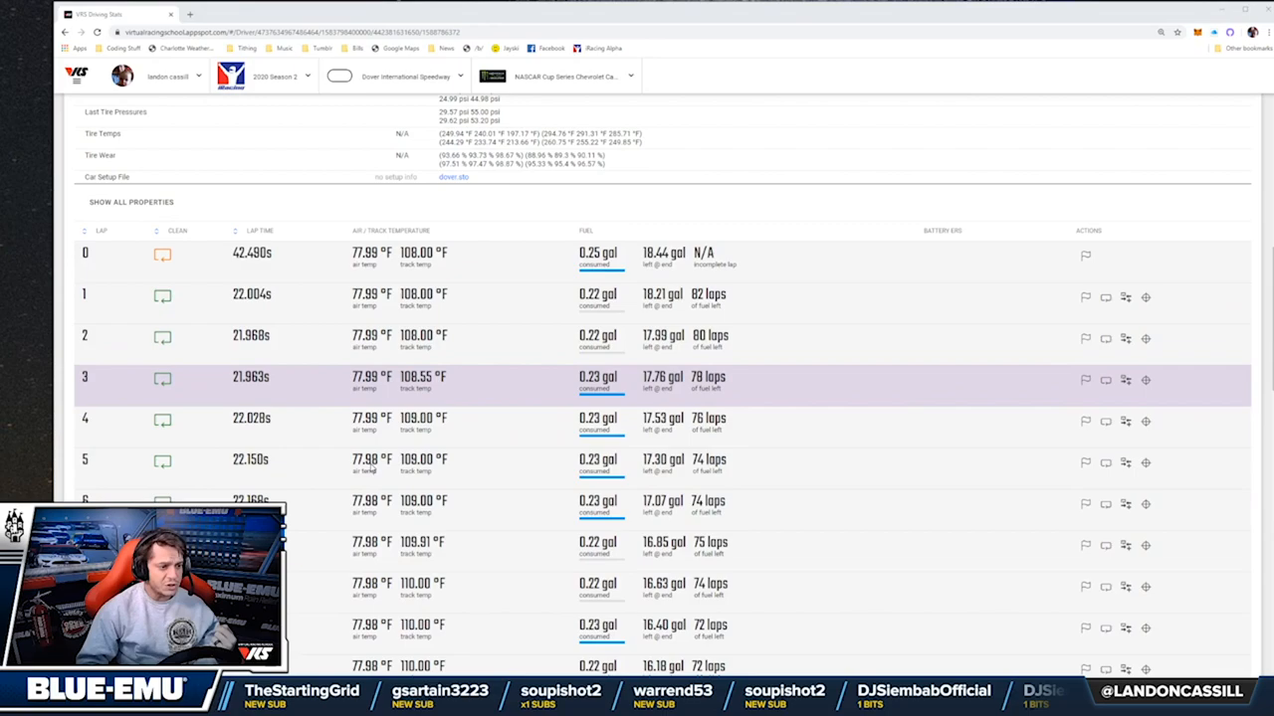
{"action": "scroll", "scroll_direction": "down", "scroll_amount": 3}
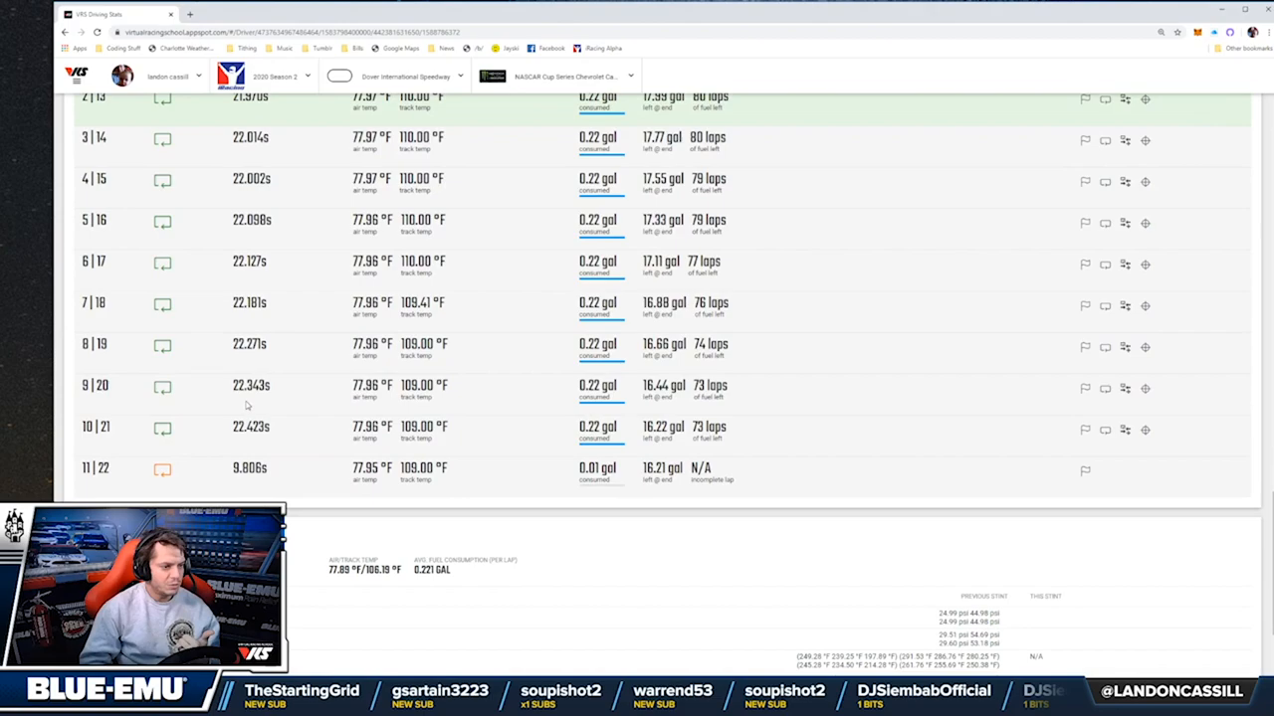
{"action": "mouse_move", "coordinate": [1105, 388]}
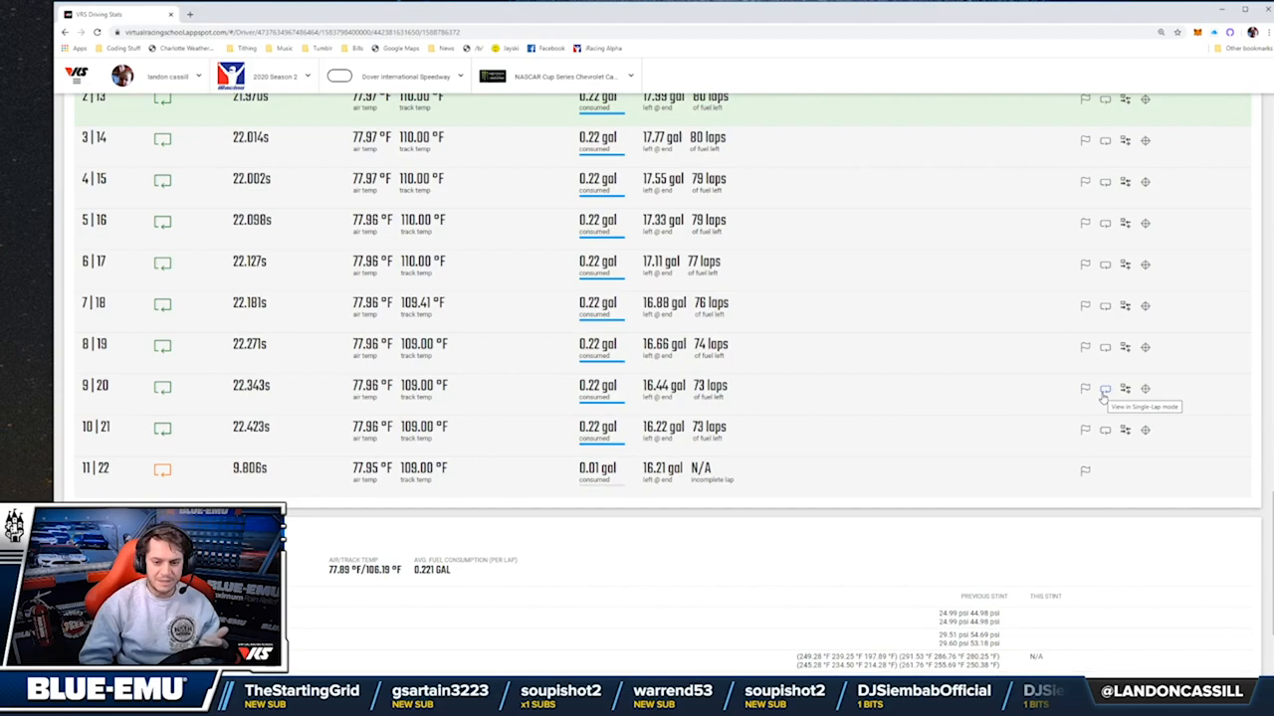
Scroll the stint table to show laps 14 to 22 with their lap times and fuel remaining
{"action": "scroll", "scroll_direction": "up", "scroll_amount": 3}
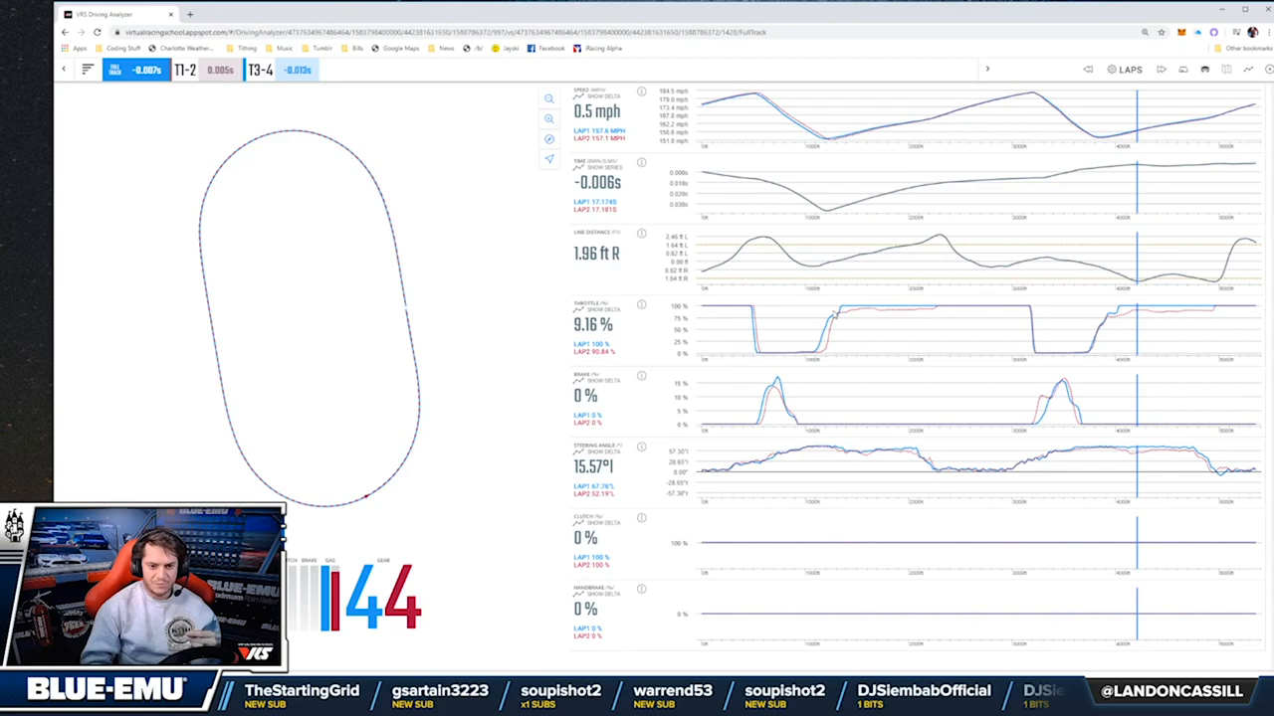
{"action": "mouse_move", "coordinate": [903, 318]}
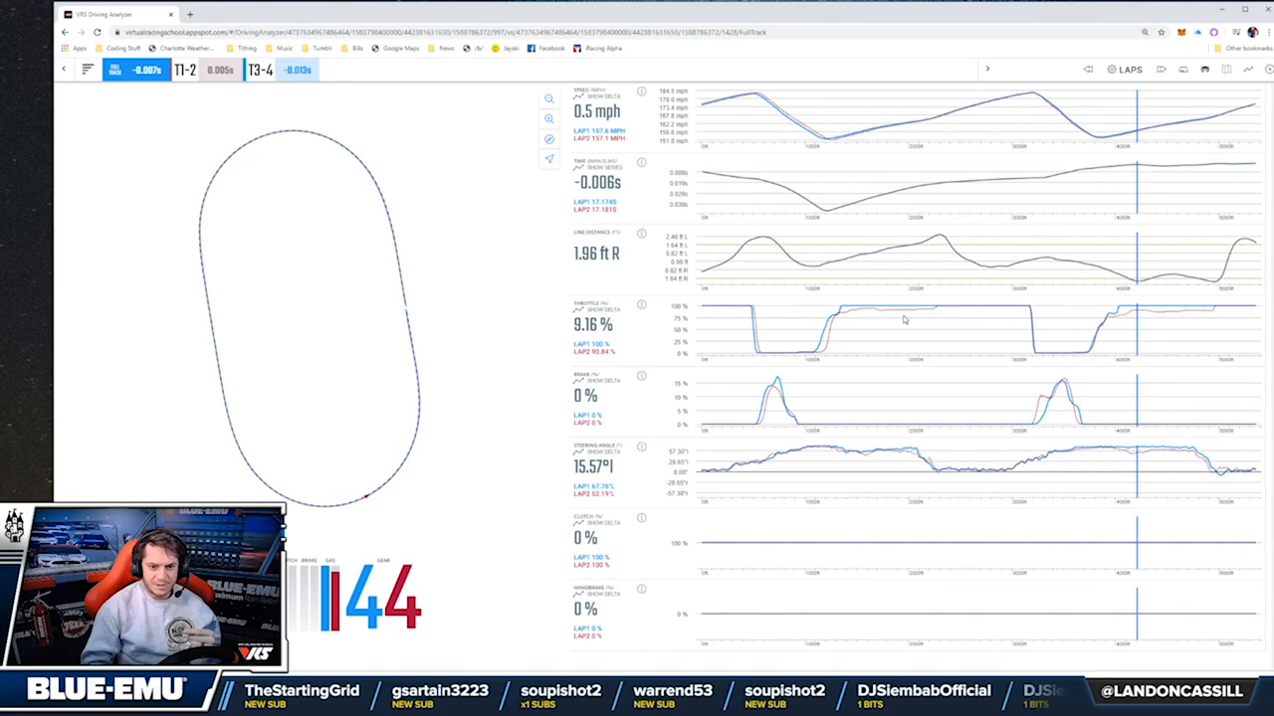
{"action": "mouse_move", "coordinate": [752, 424]}
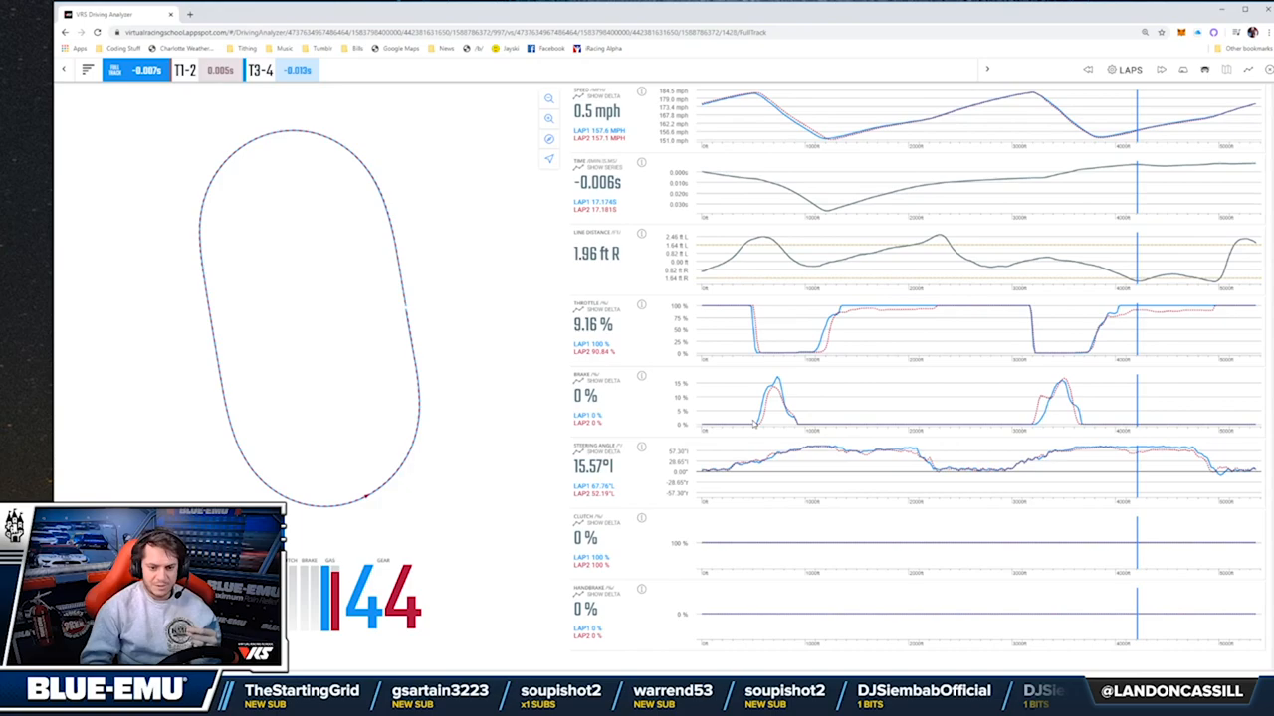
{"action": "mouse_move", "coordinate": [858, 317]}
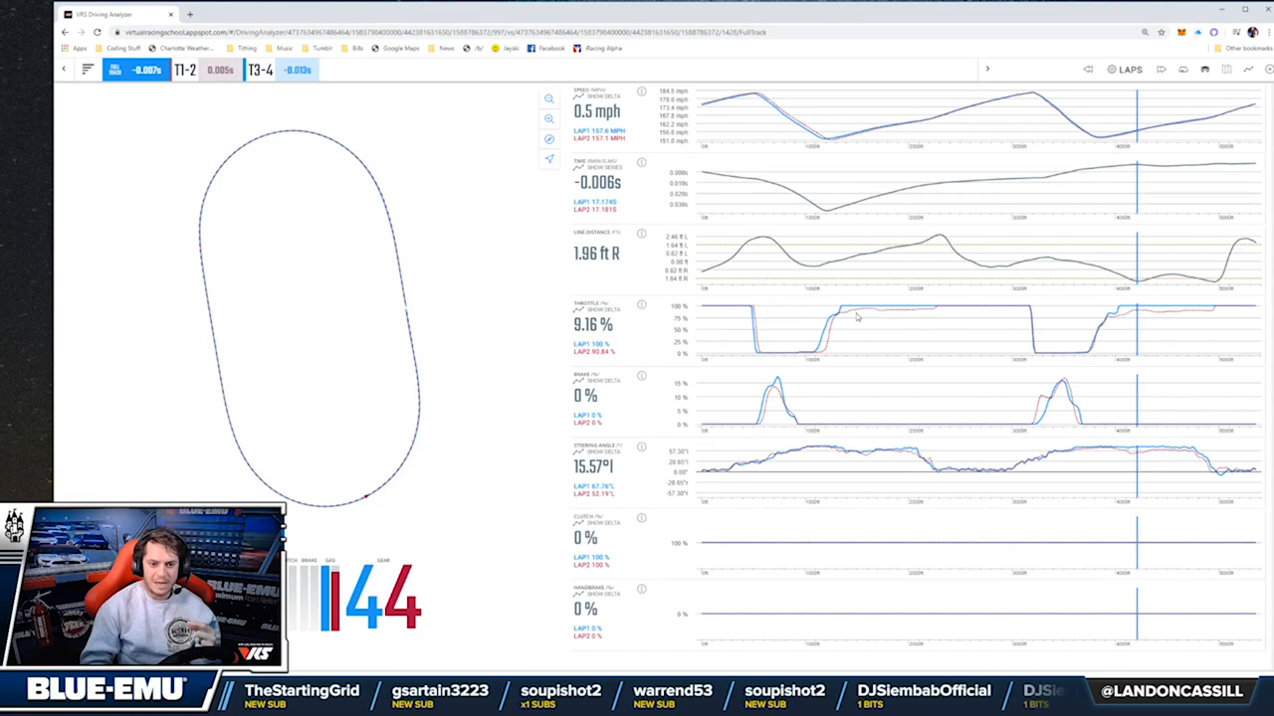
{"action": "mouse_move", "coordinate": [1143, 340]}
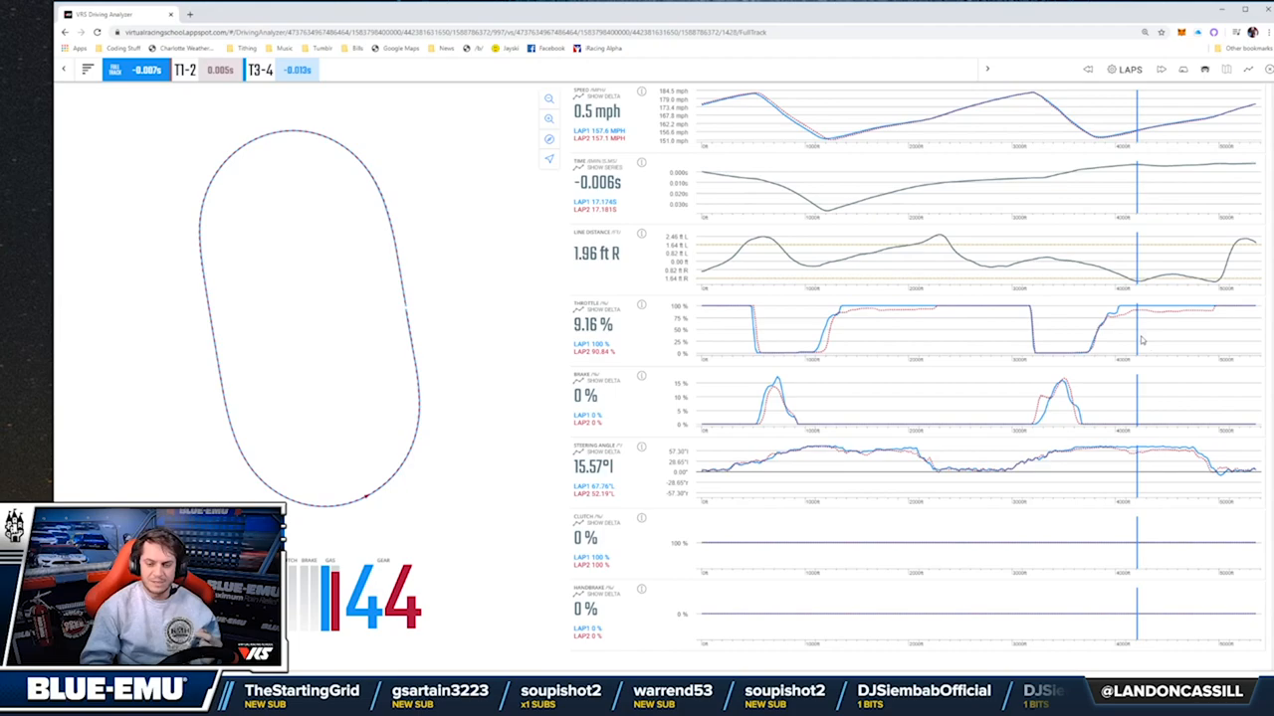
{"action": "mouse_move", "coordinate": [935, 529]}
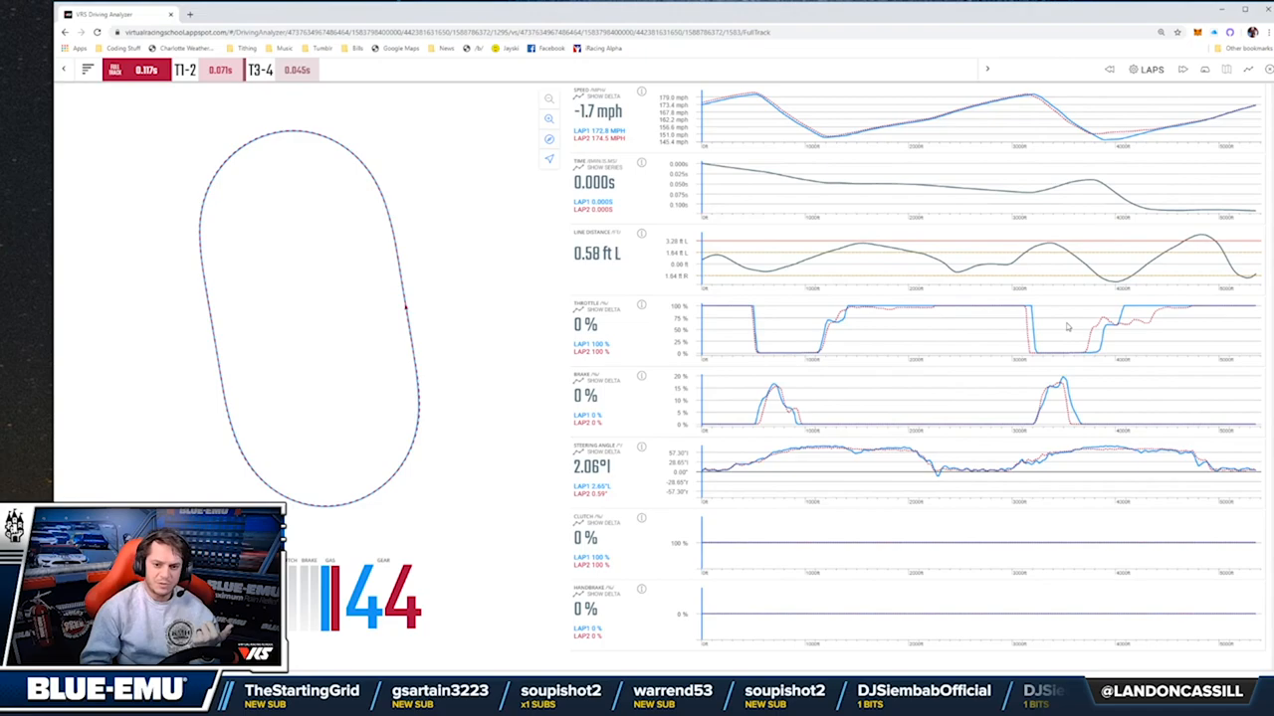
{"action": "mouse_move", "coordinate": [1178, 316]}
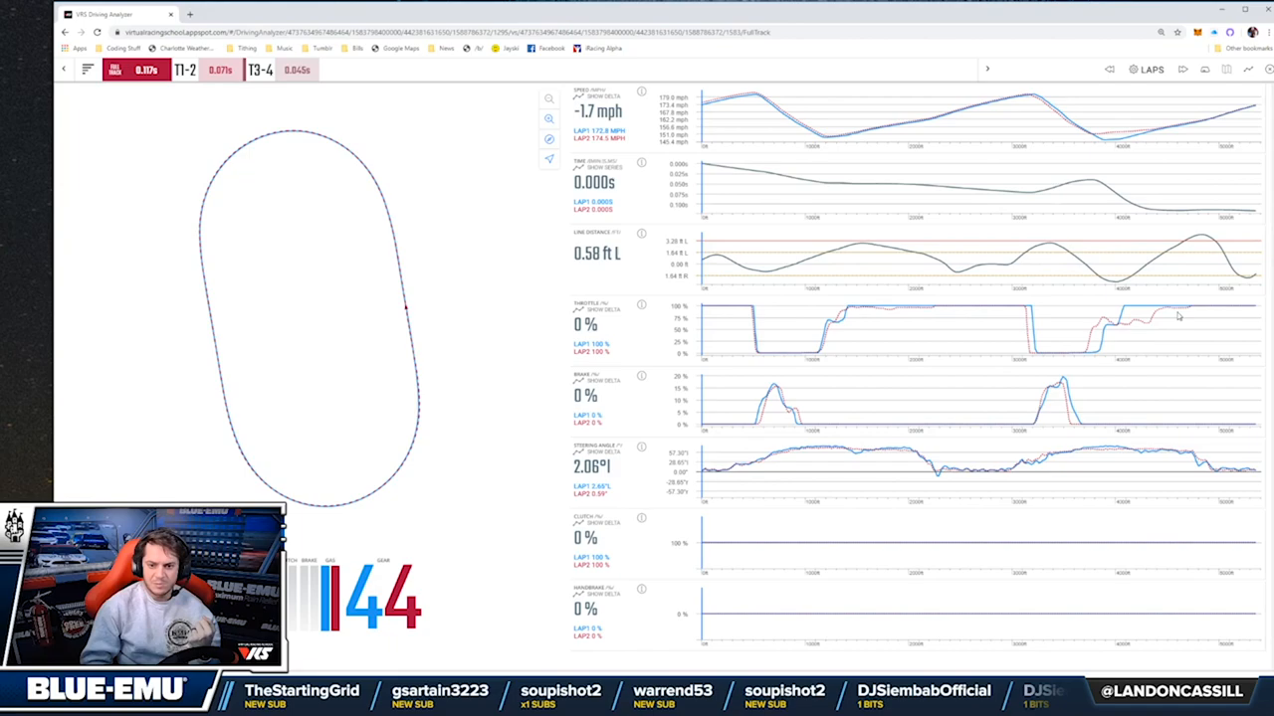
{"action": "mouse_move", "coordinate": [808, 342]}
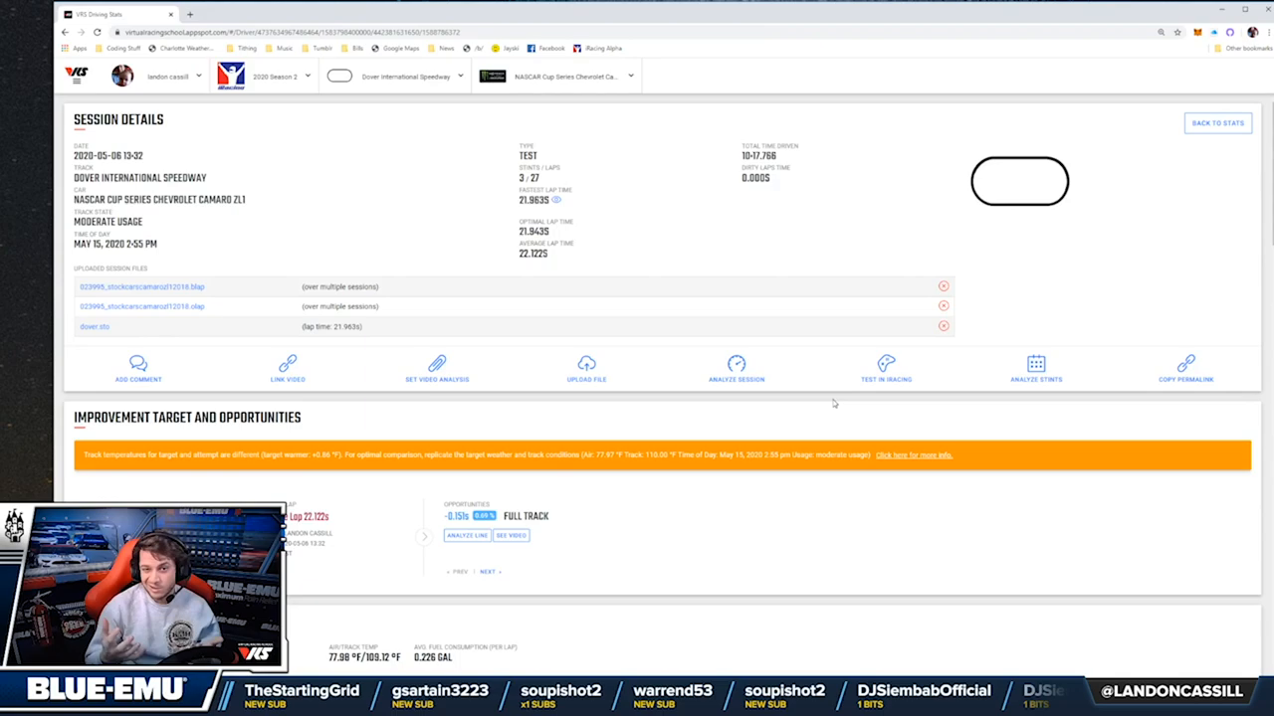
Scroll through the Stint 1 lap table to the Stint 2 summary of tire temps, wear and fuel
{"action": "scroll", "scroll_direction": "down", "scroll_amount": 3}
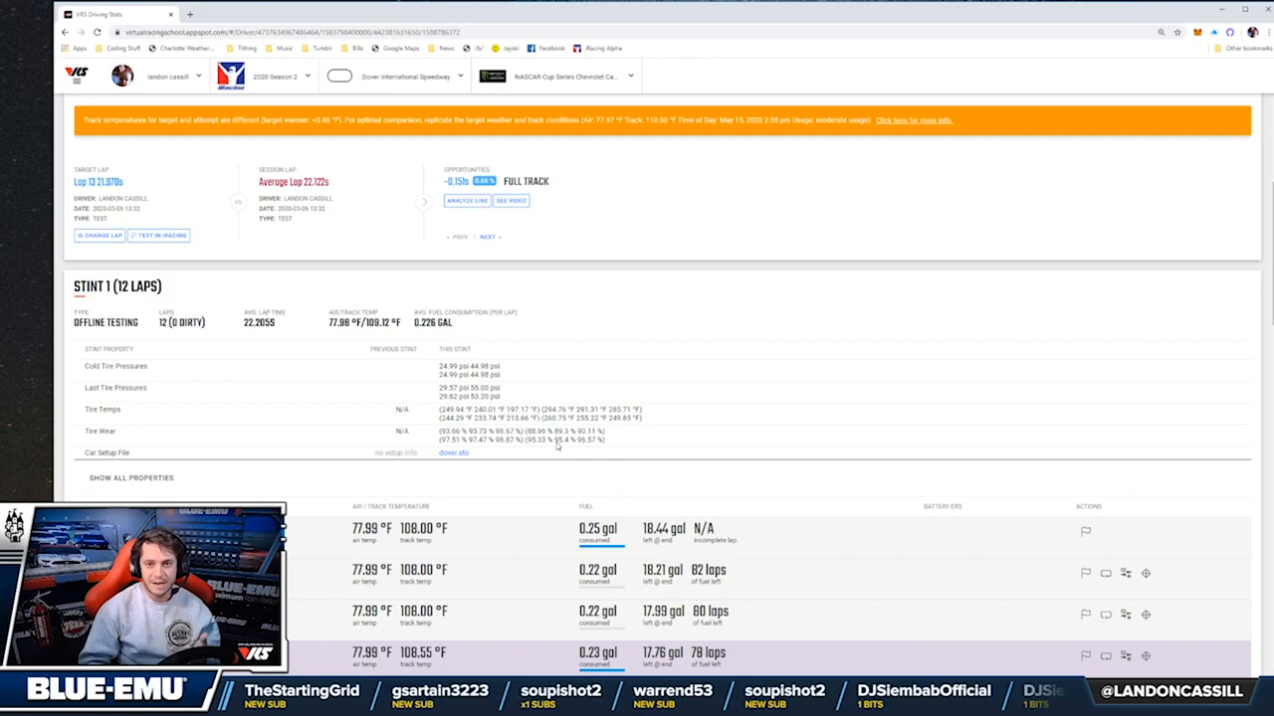
{"action": "scroll", "scroll_direction": "down", "scroll_amount": 3}
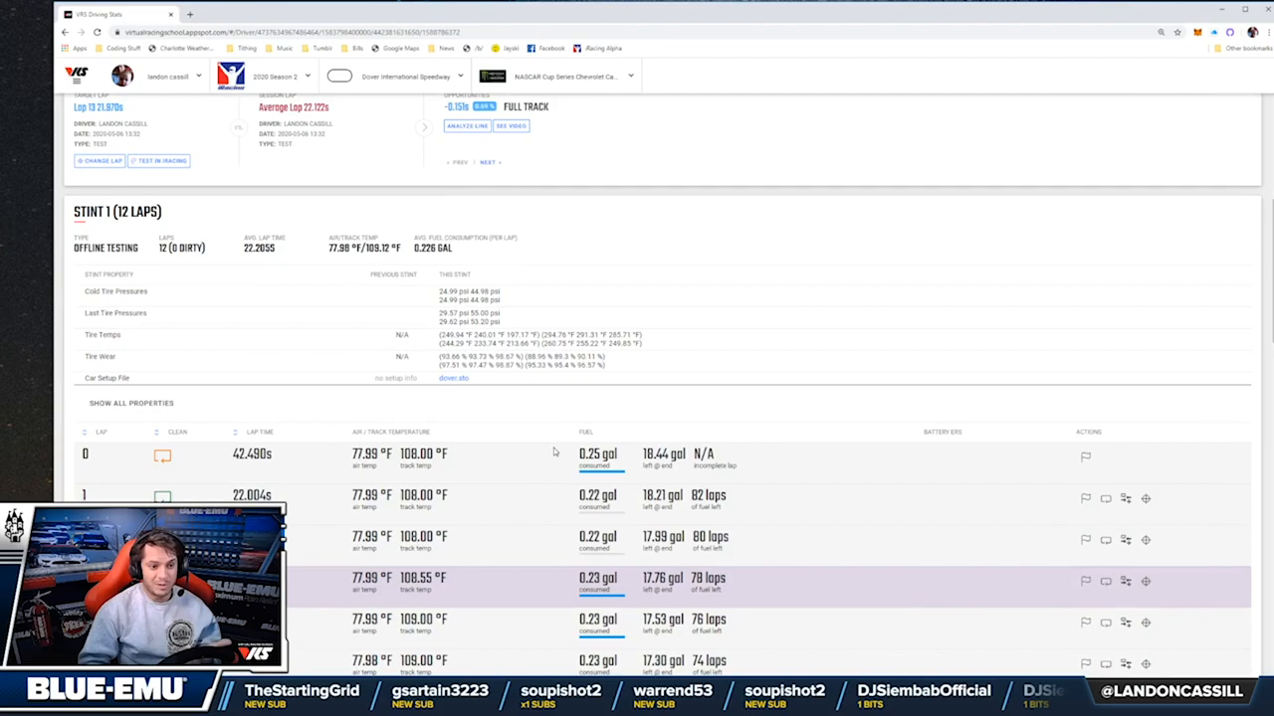
{"action": "mouse_move", "coordinate": [553, 374]}
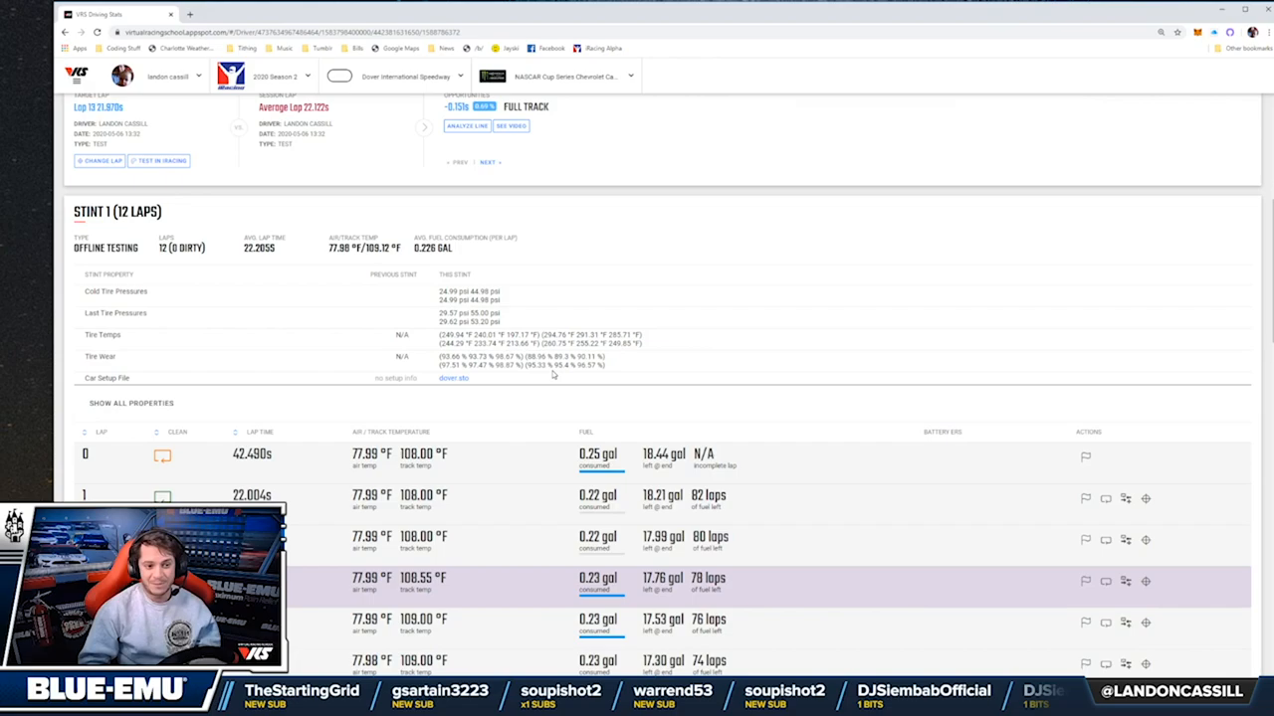
{"action": "scroll", "scroll_direction": "down", "scroll_amount": 3}
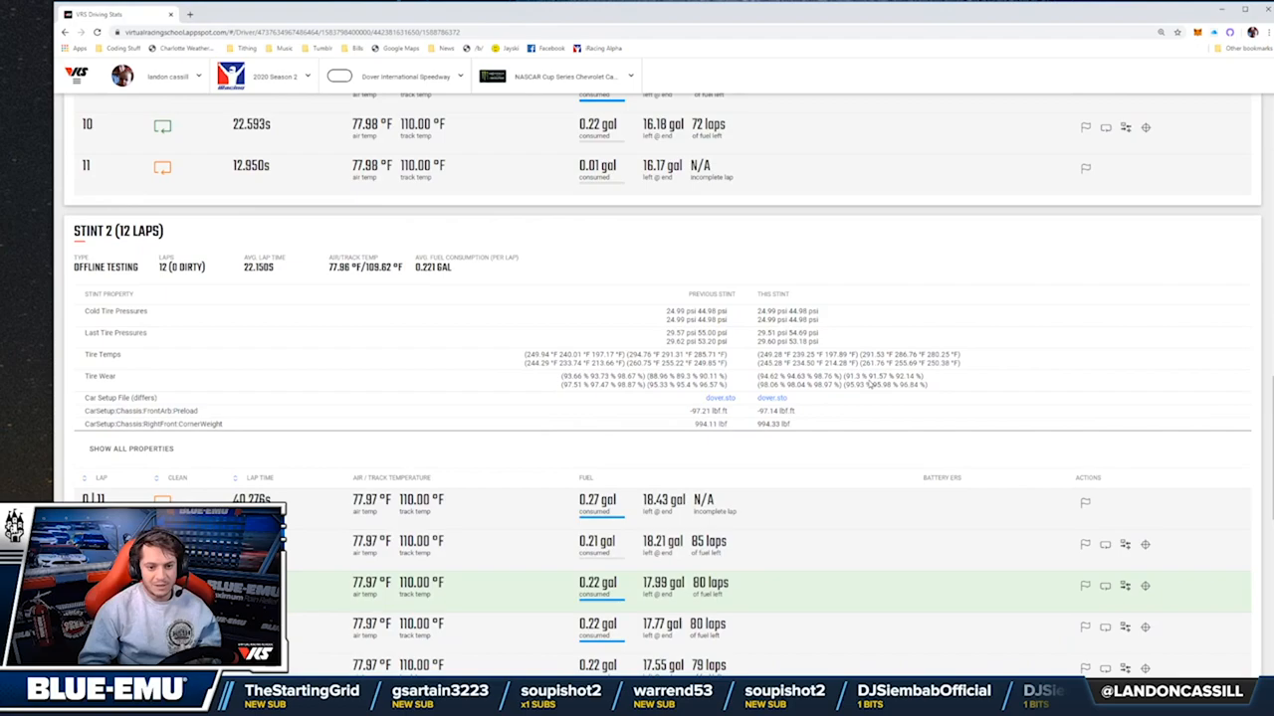
{"action": "scroll", "scroll_direction": "up", "scroll_amount": 3}
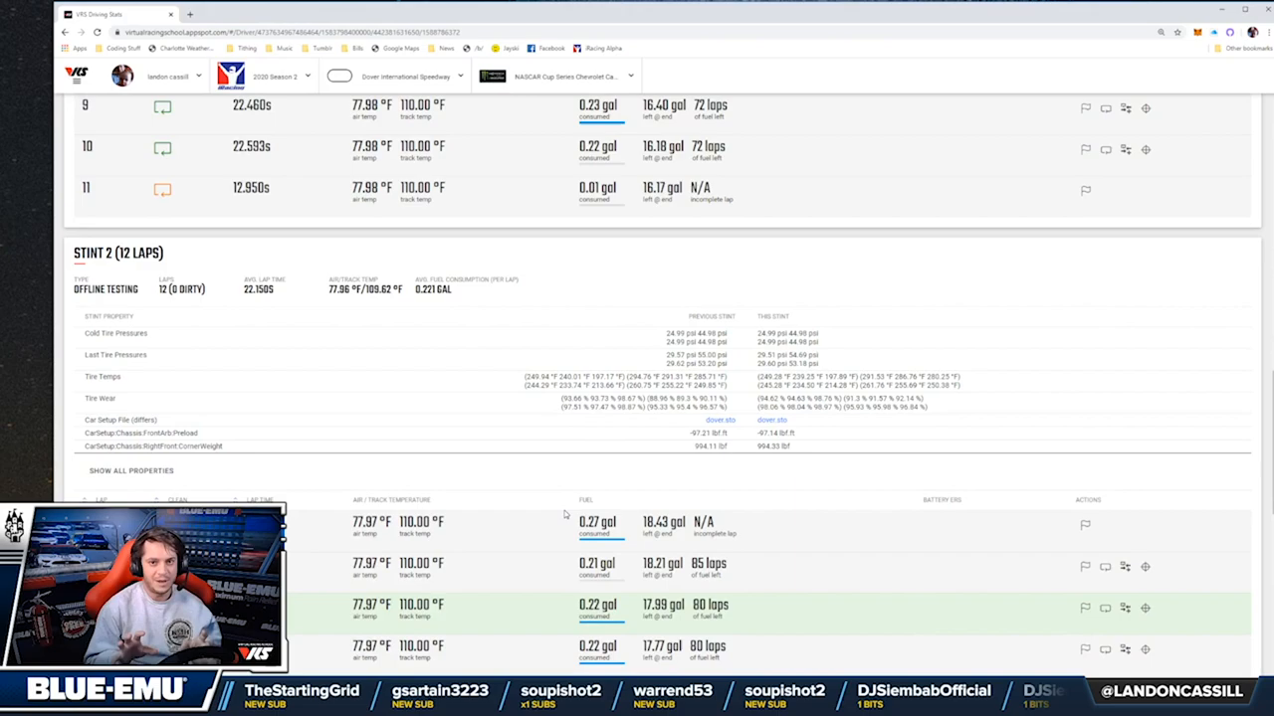